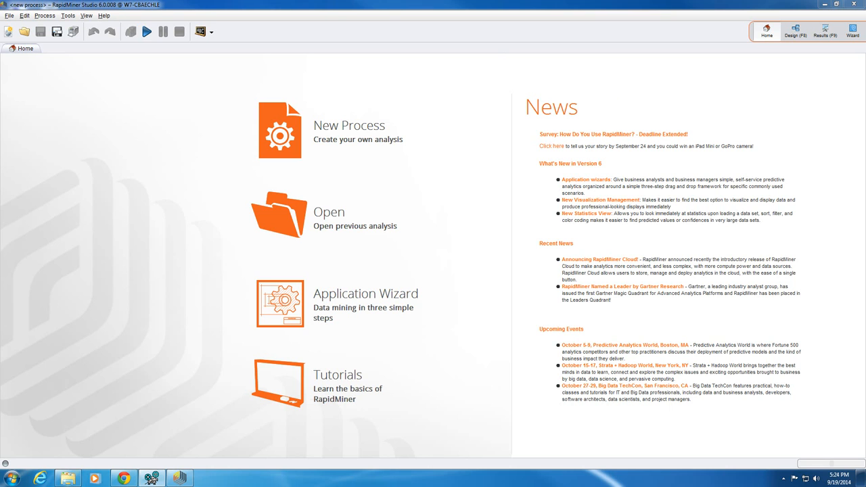
mouse_move(115, 119)
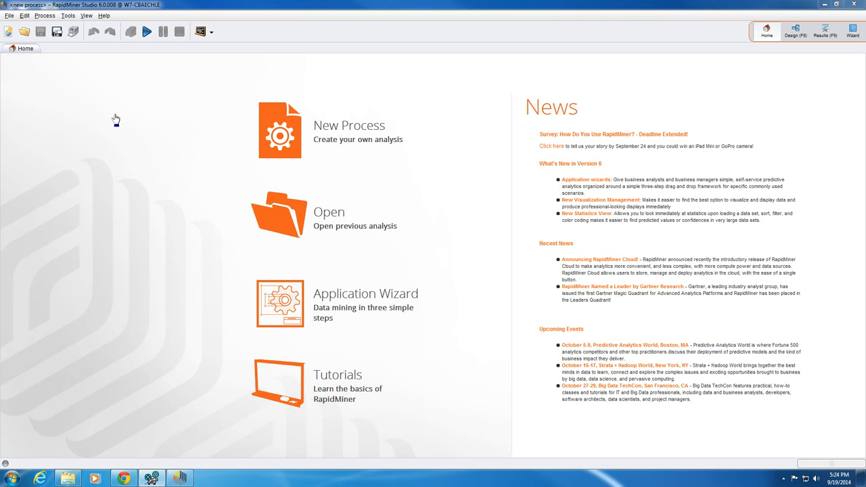
Bring up the File > Import Data choices from the Home screen
left_click(8, 16)
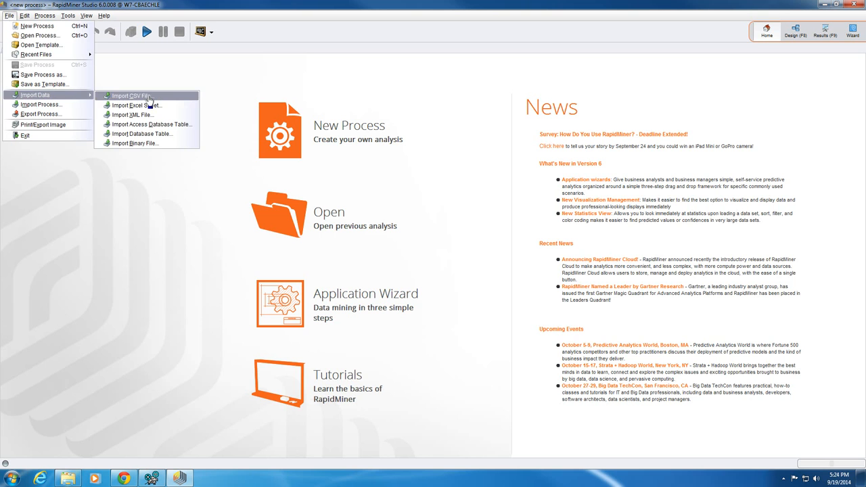
Import real_estate.csv with Comma separation and Skip Comments off, then proceed to annotation
left_click(137, 95)
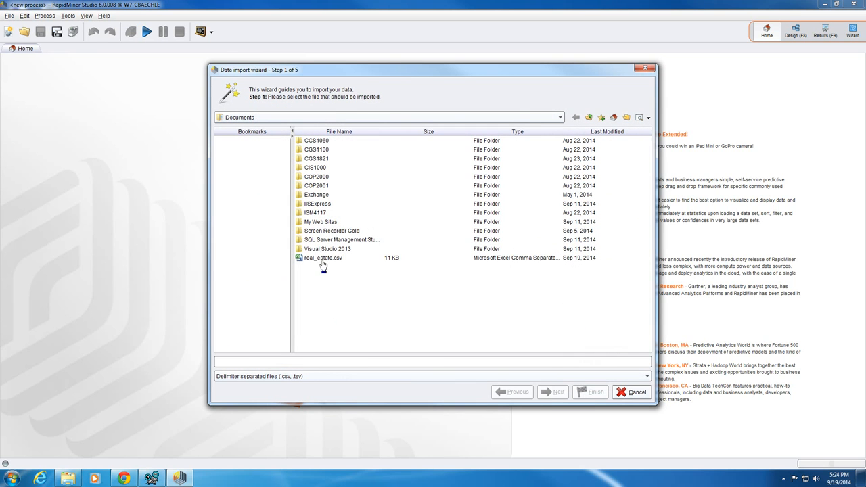
left_click(552, 392)
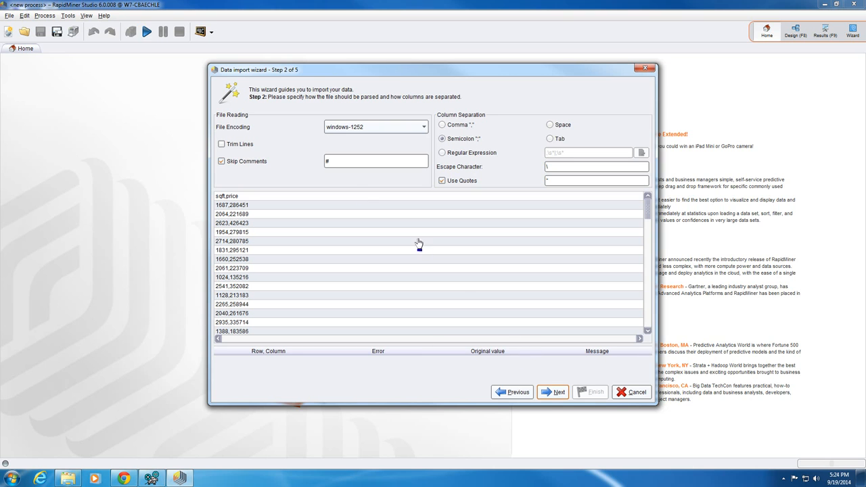
mouse_move(301, 163)
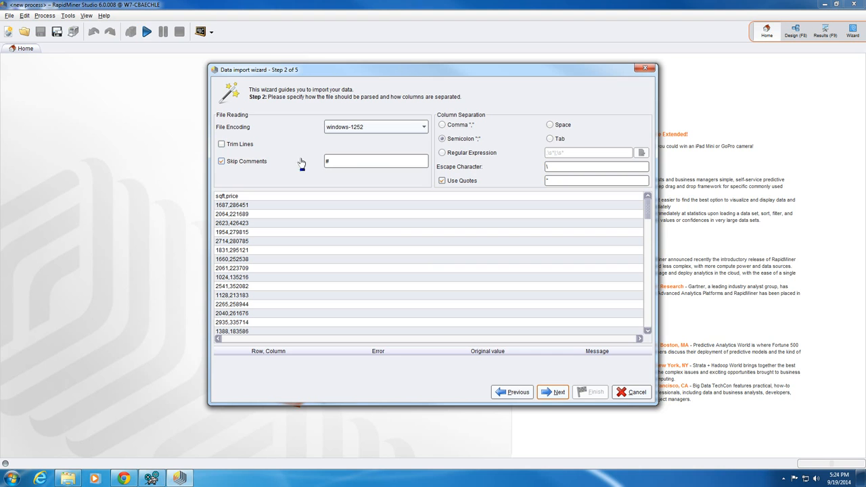
left_click(441, 125)
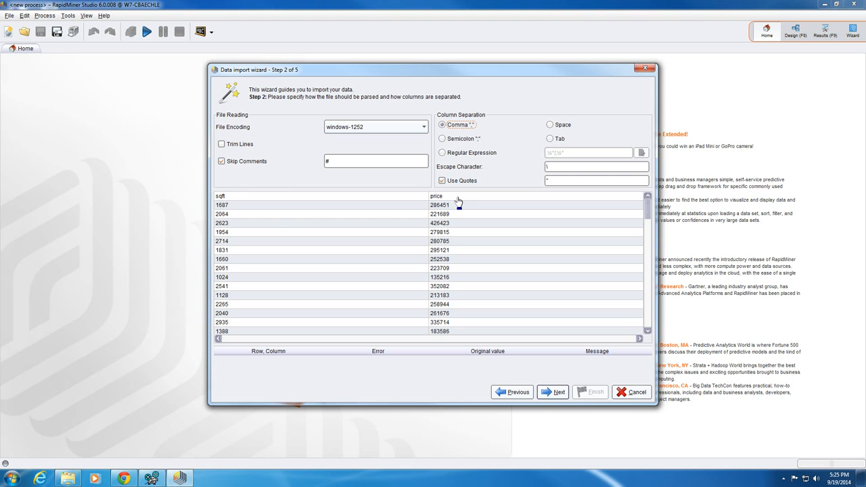
mouse_move(440, 204)
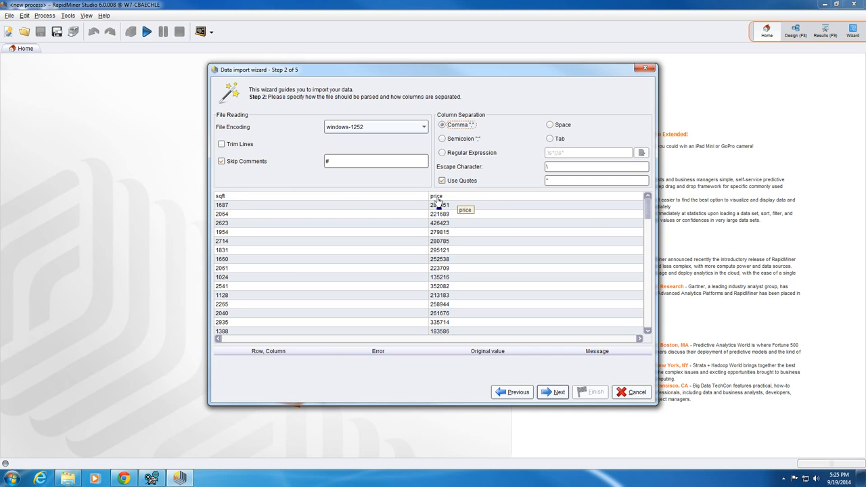
mouse_move(384, 179)
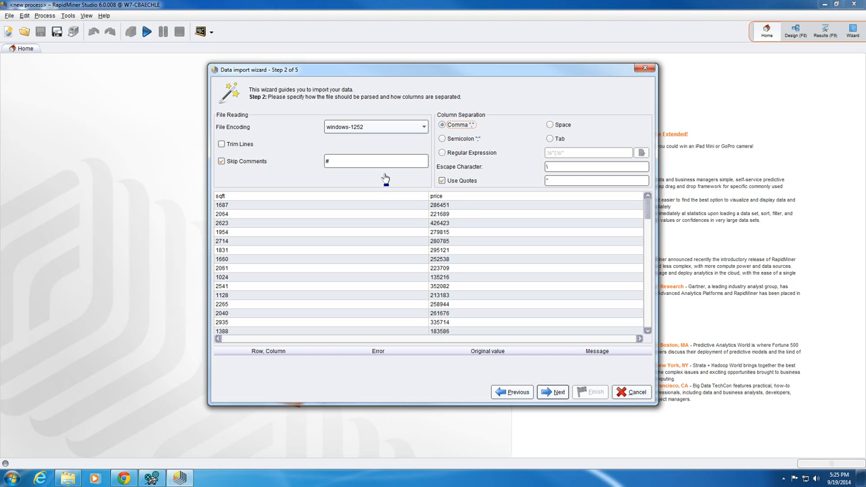
left_click(222, 161)
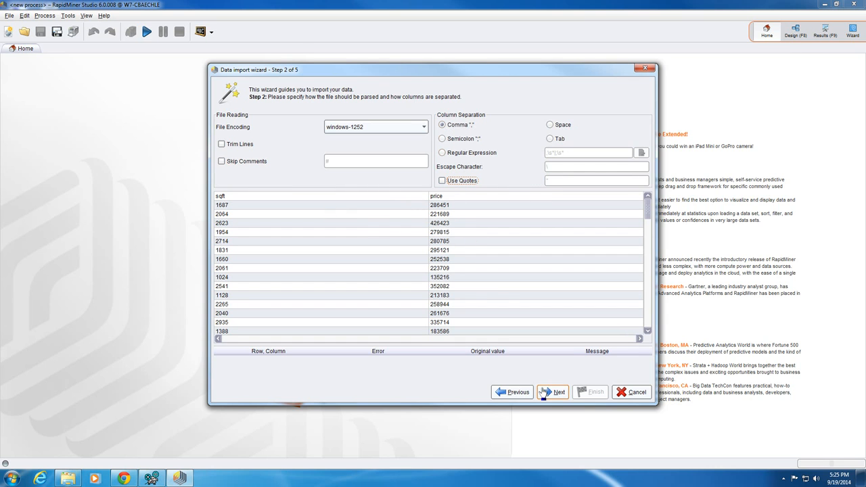
left_click(558, 393)
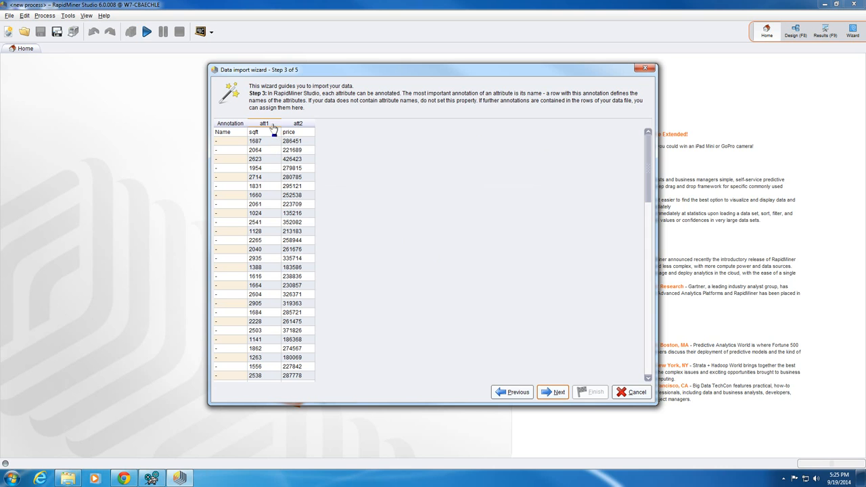
Accept the remaining wizard steps and store the data as 'Real Estate' in the data folder
left_click(557, 393)
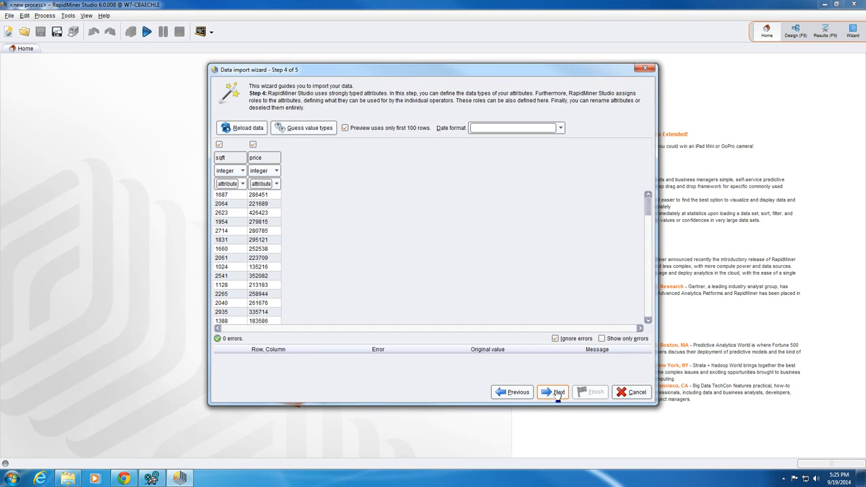
mouse_move(405, 246)
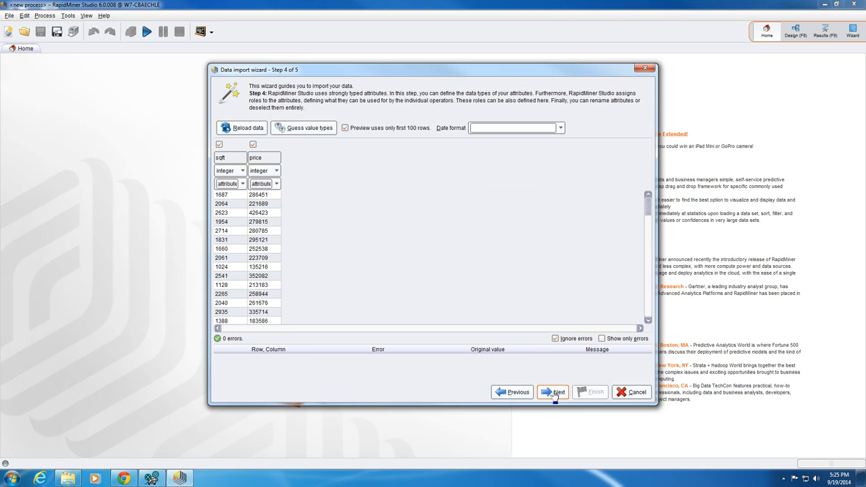
left_click(557, 392)
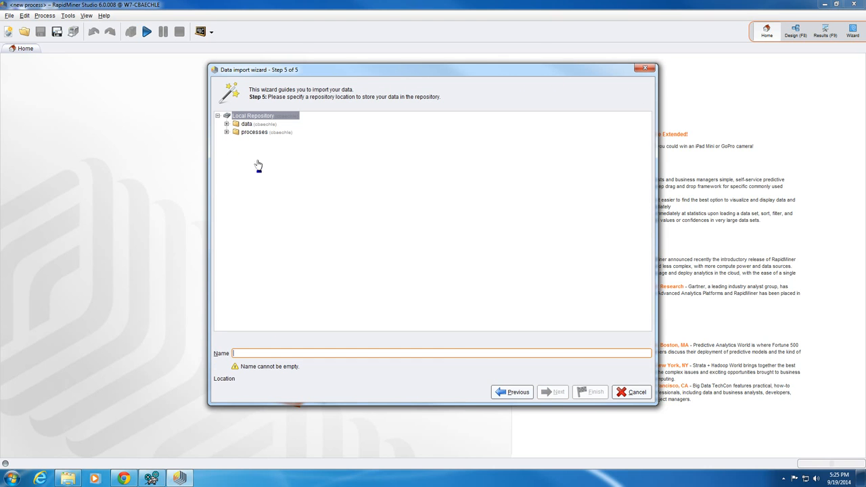
left_click(249, 125)
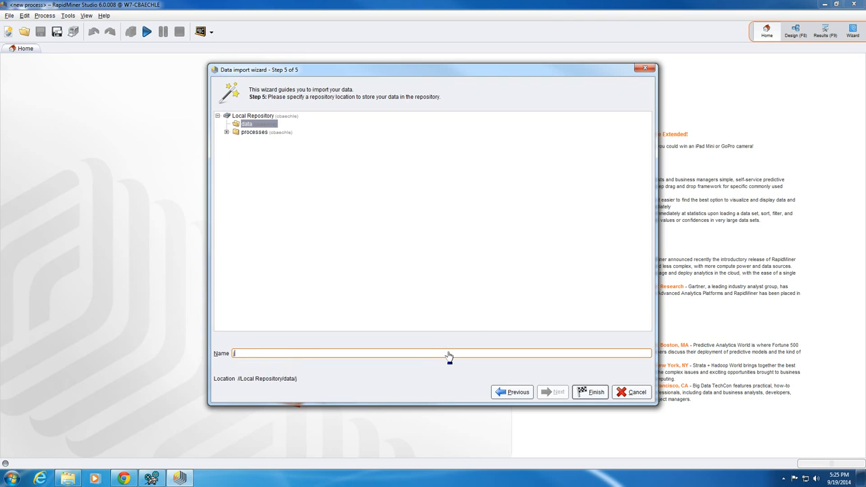
type("Real E")
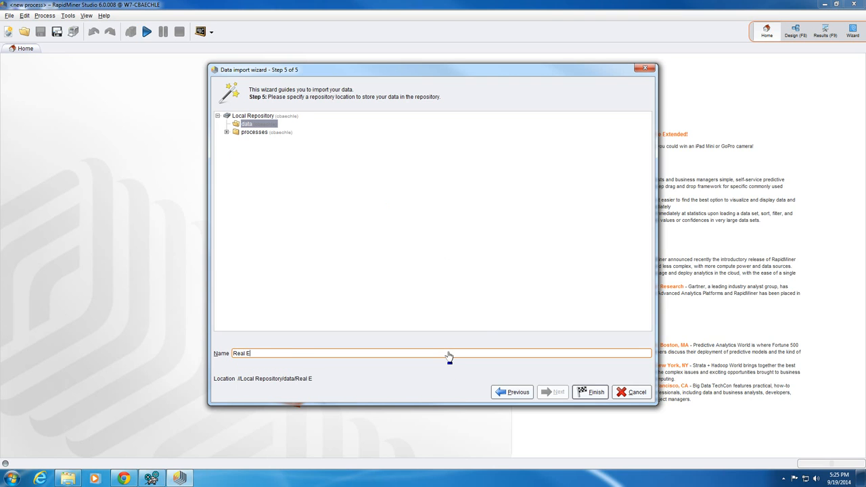
type("state")
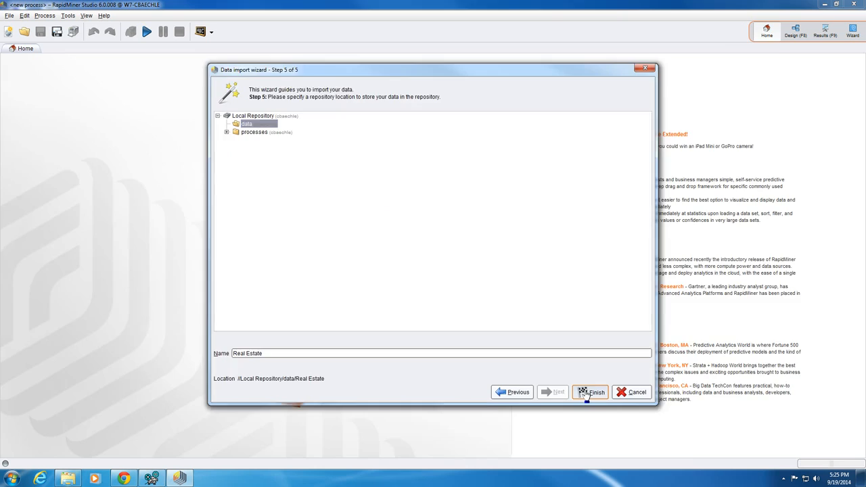
left_click(596, 393)
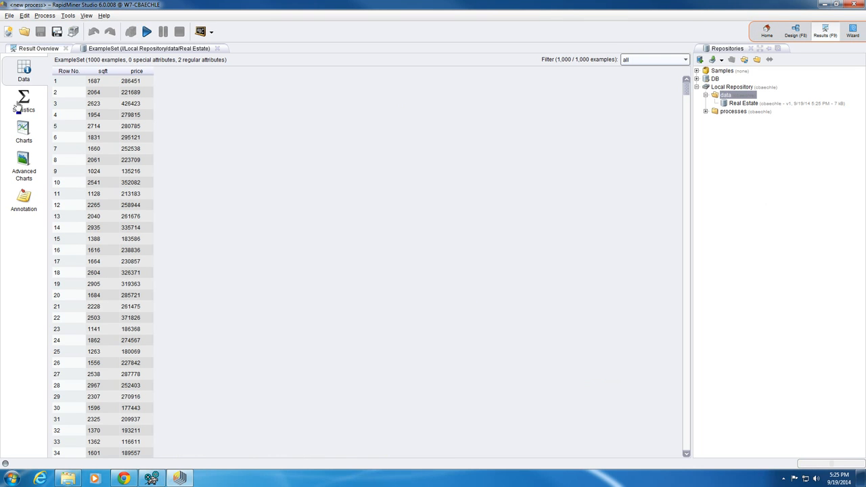
mouse_move(284, 170)
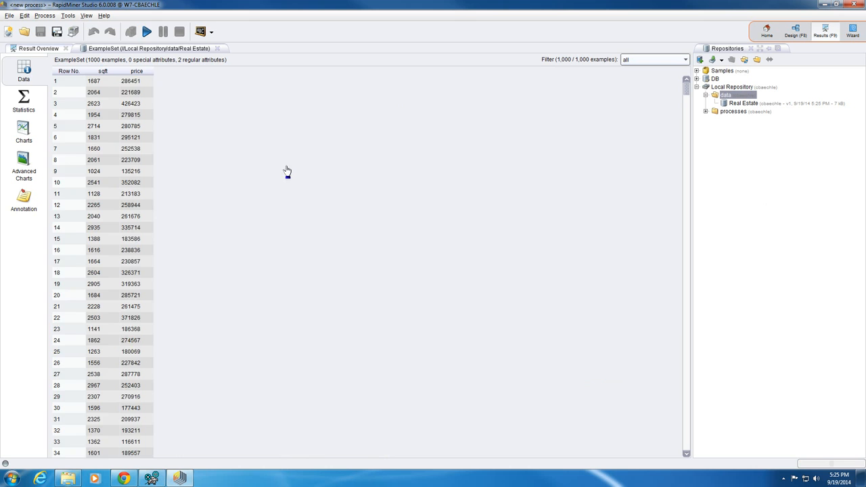
Review sqft and price statistics and the scatter chart, then switch to the empty process
left_click(23, 100)
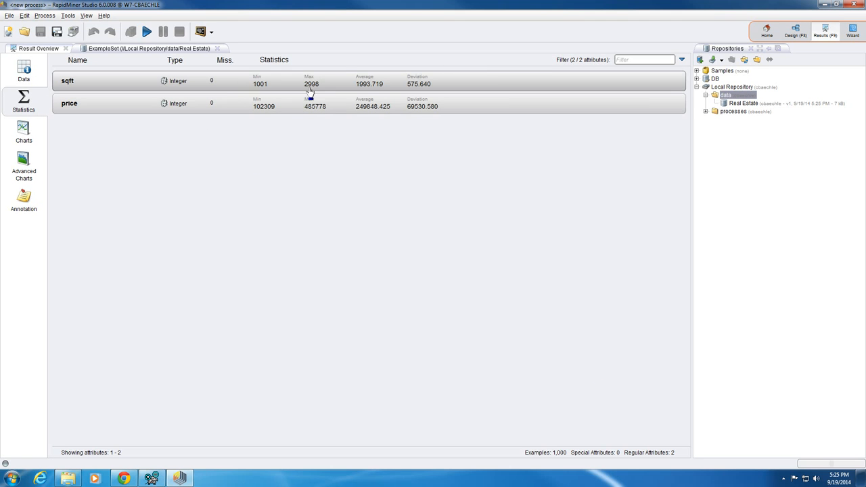
mouse_move(24, 133)
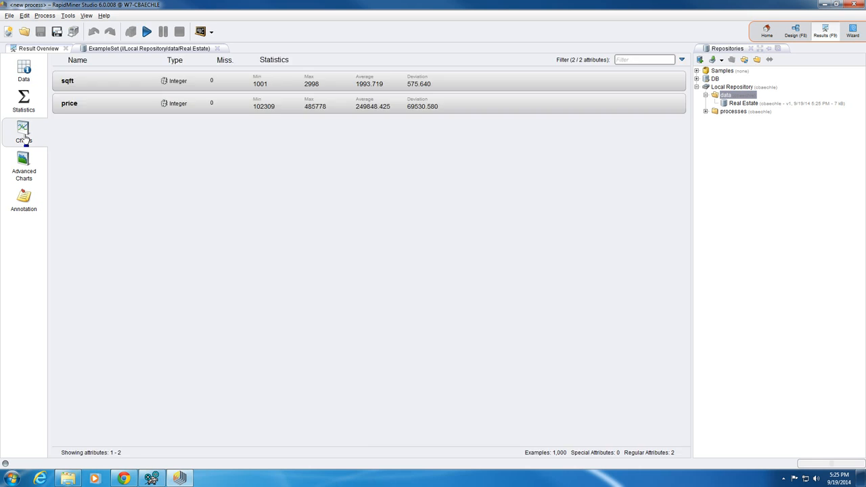
left_click(25, 132)
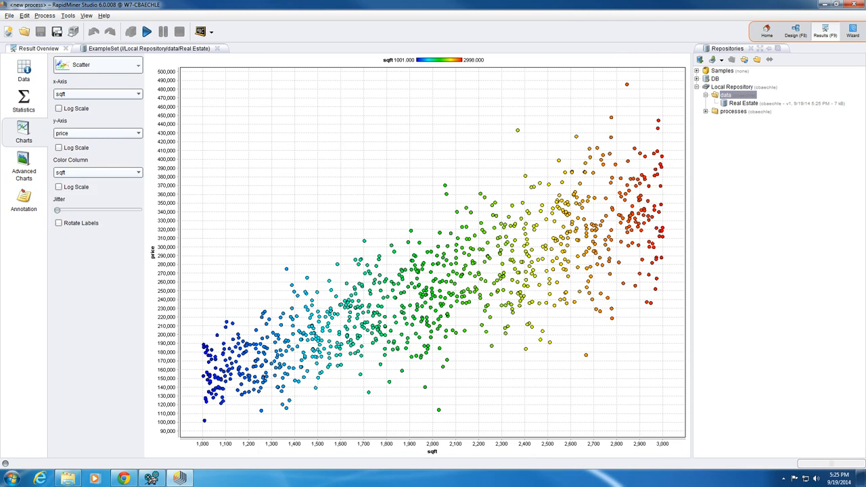
mouse_move(38, 16)
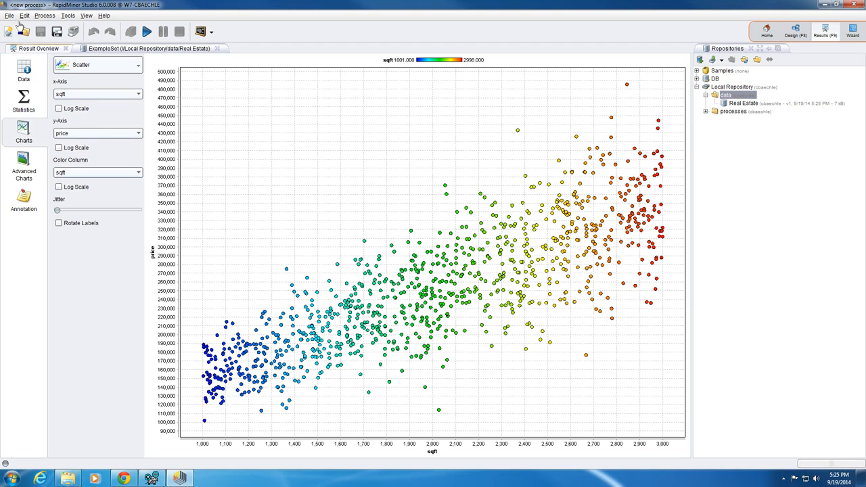
left_click(8, 16)
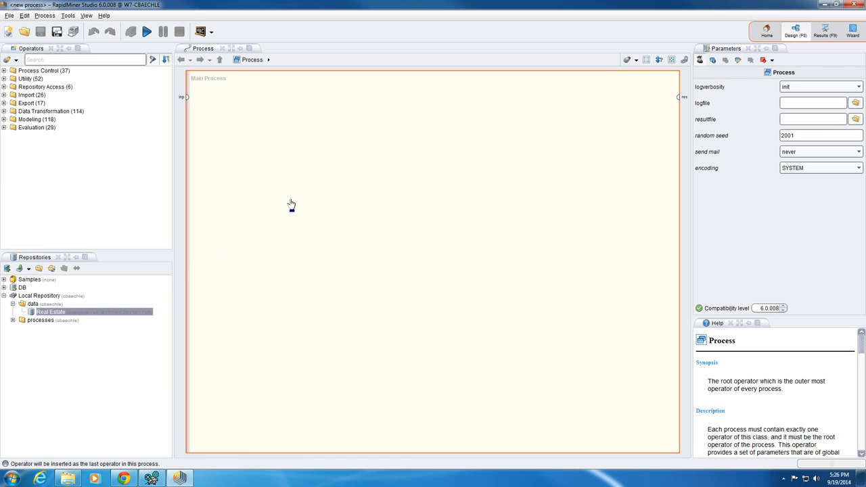
Place the Real Estate data with a Set Role operator marking price as the label
left_click_drag(52, 311, 287, 198)
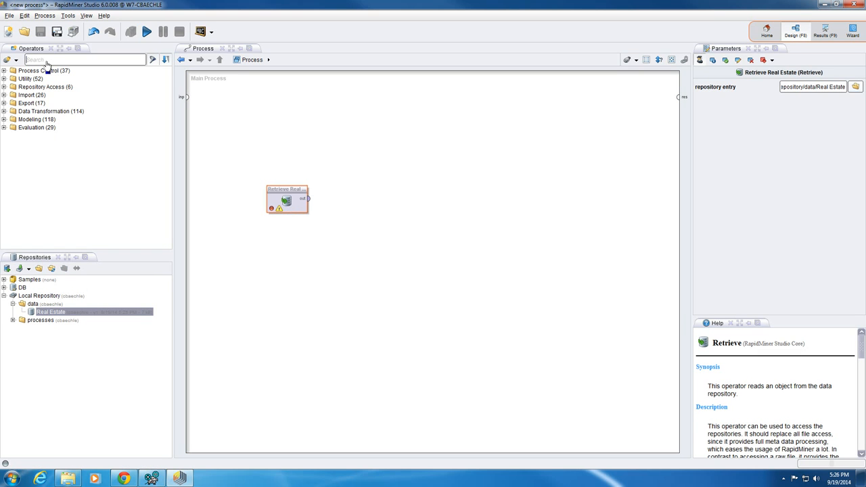
type("Set Role")
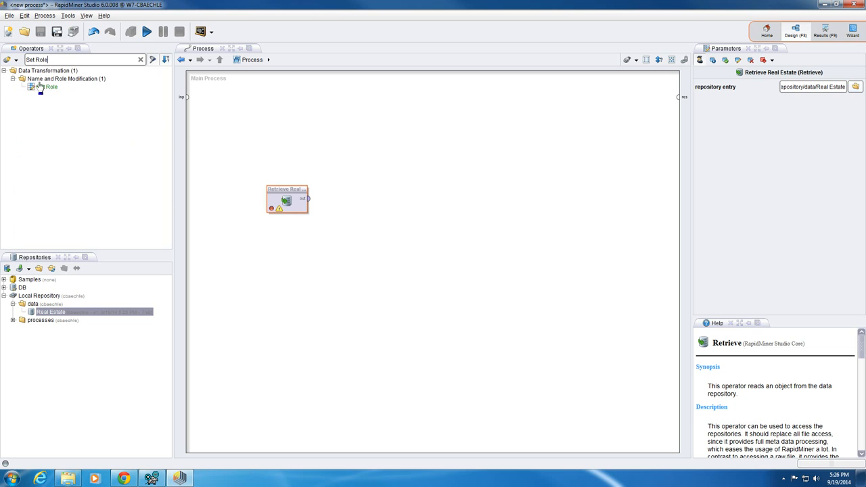
left_click(46, 99)
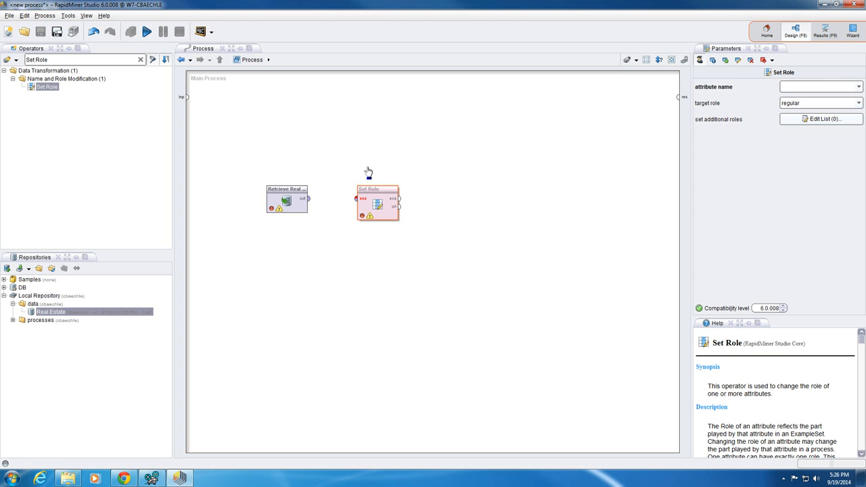
left_click(287, 203)
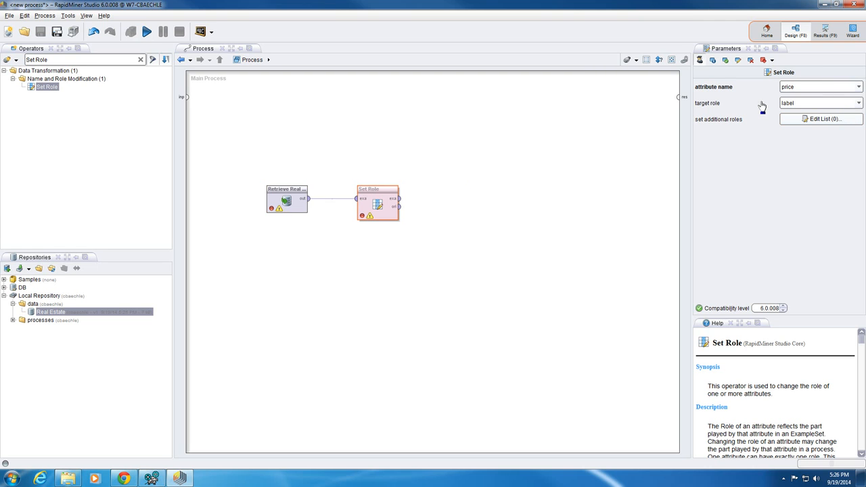
mouse_move(770, 125)
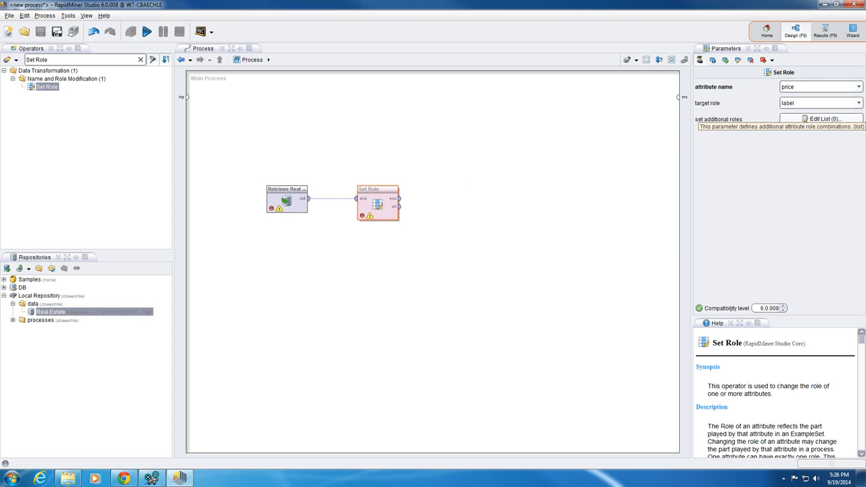
mouse_move(829, 203)
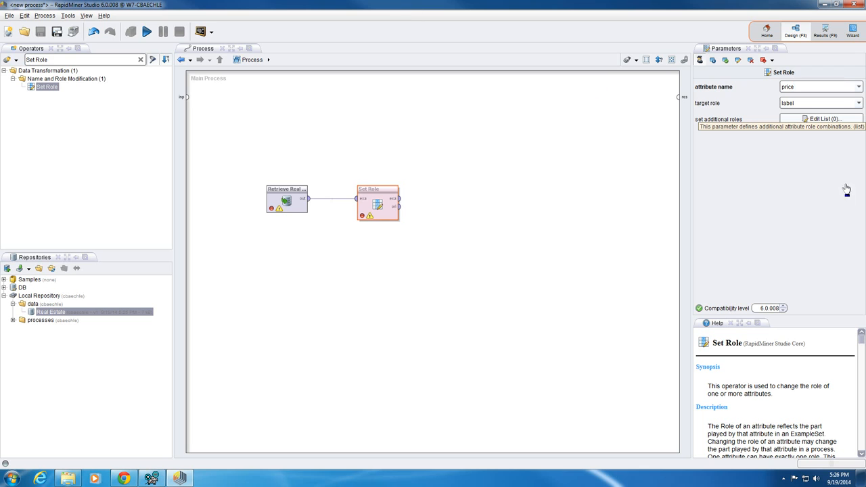
mouse_move(344, 203)
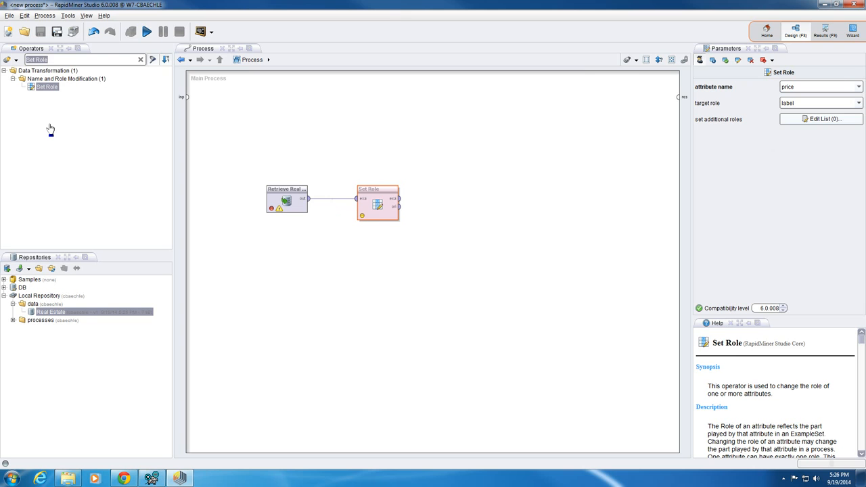
Add a Linear Regression operator fed from Set Role's exa output
type("linear reg")
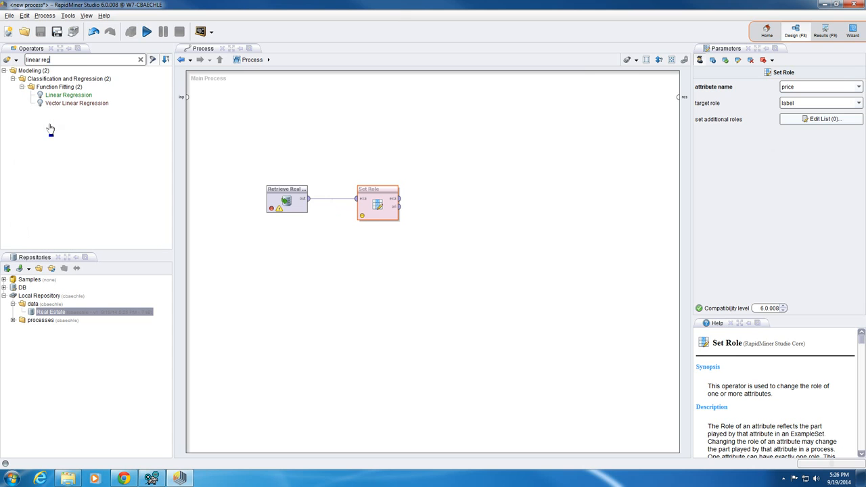
left_click(69, 95)
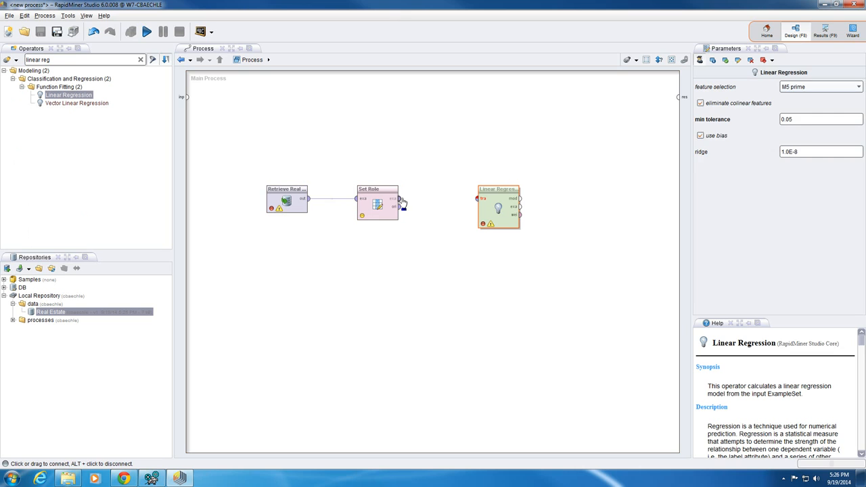
left_click_drag(398, 197, 479, 198)
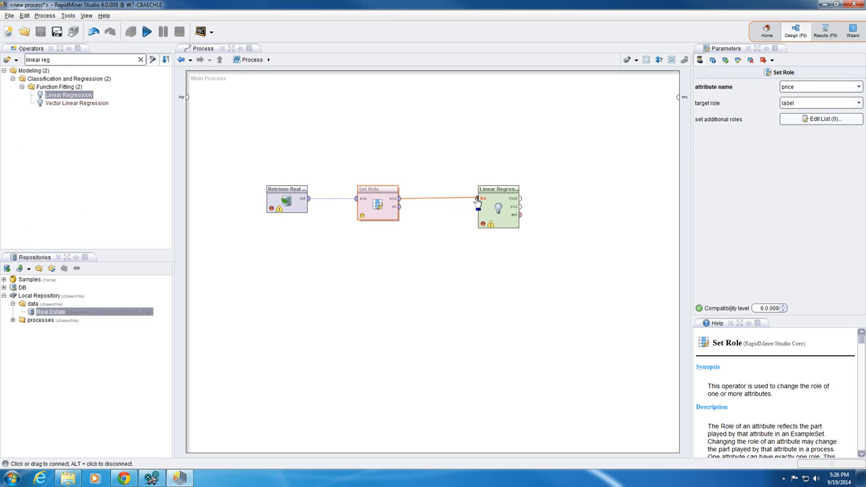
left_click(498, 206)
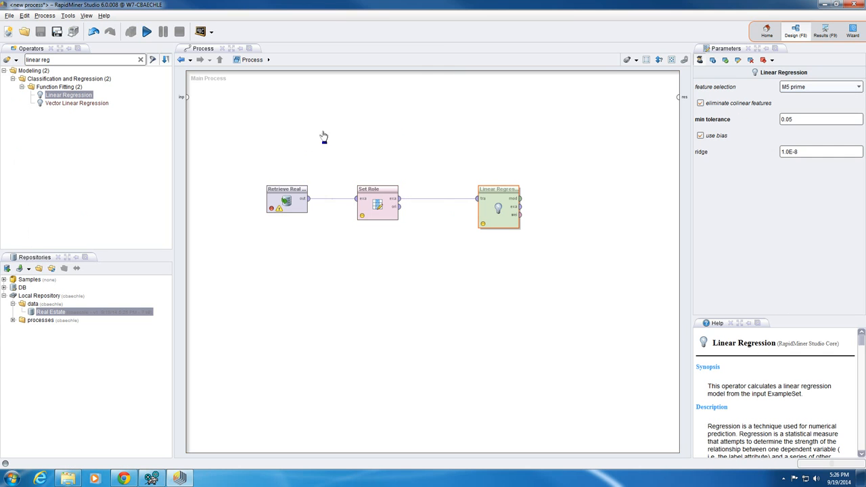
mouse_move(287, 201)
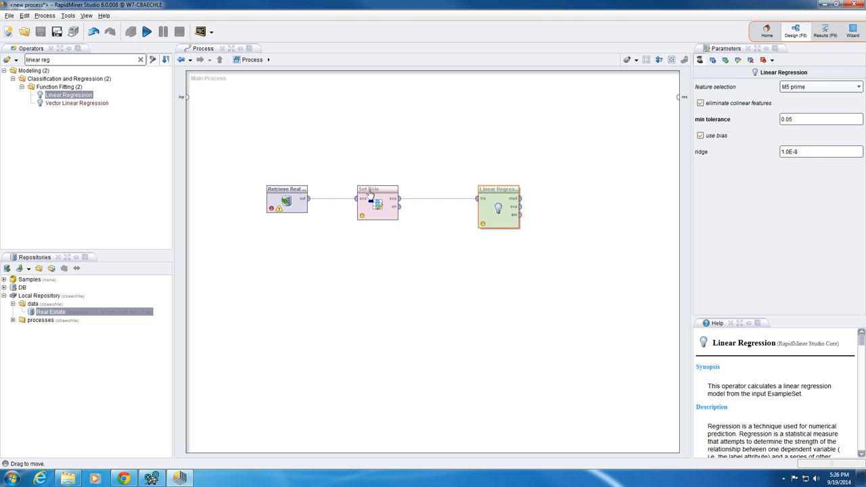
Wire the regression model to the process output and run the process
left_click(377, 203)
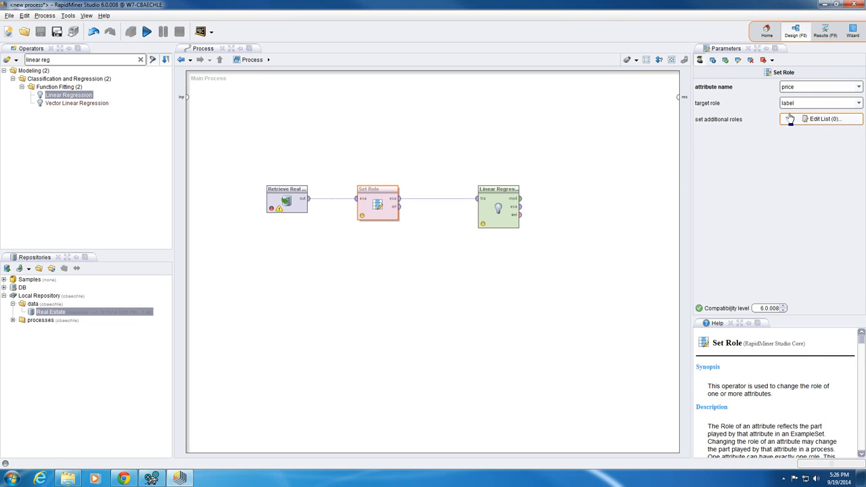
mouse_move(772, 113)
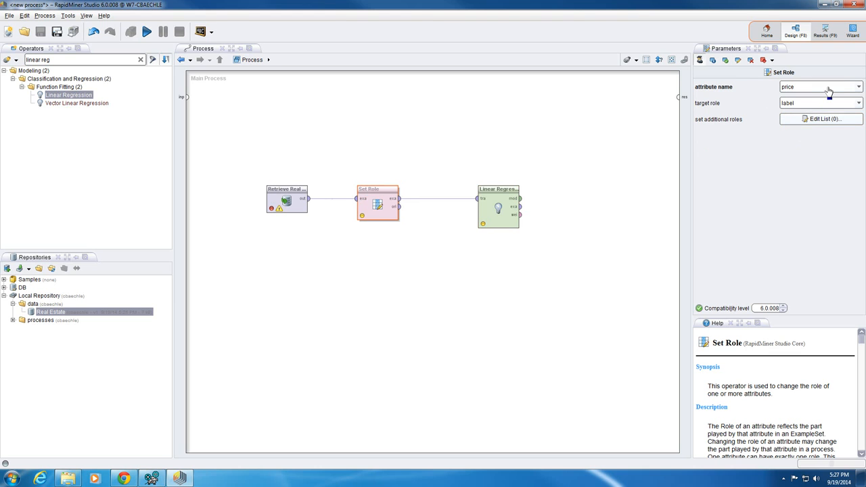
mouse_move(826, 88)
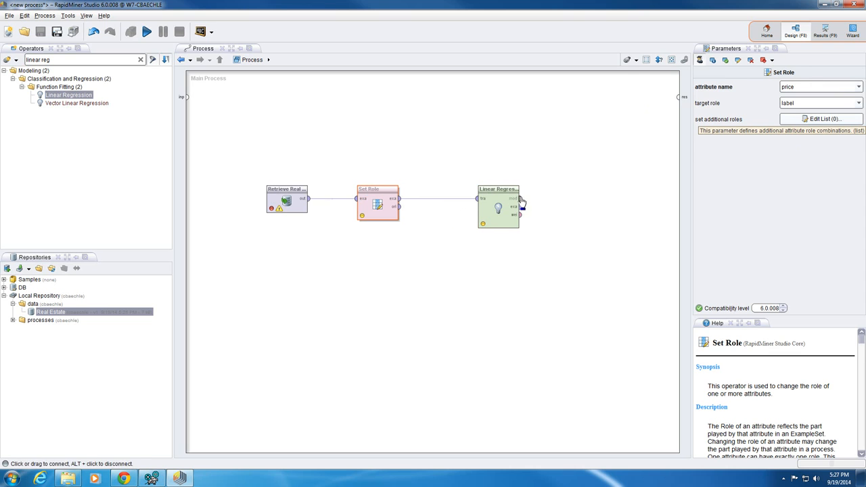
left_click_drag(519, 198, 679, 97)
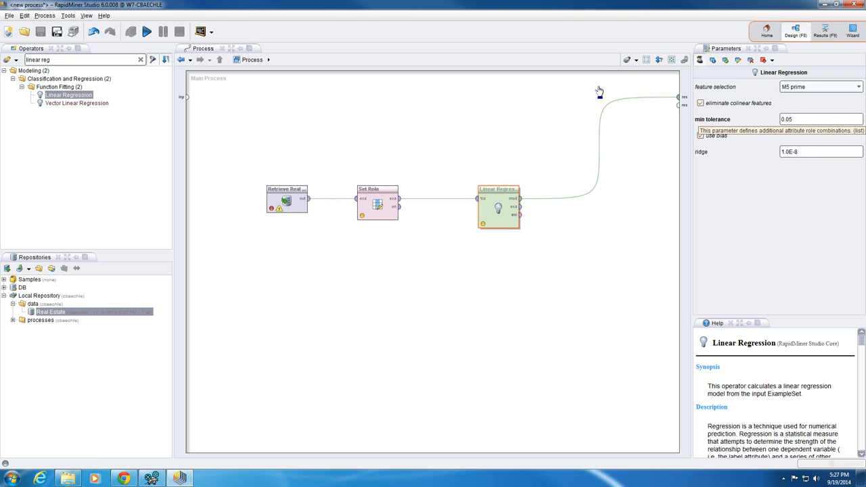
left_click(133, 33)
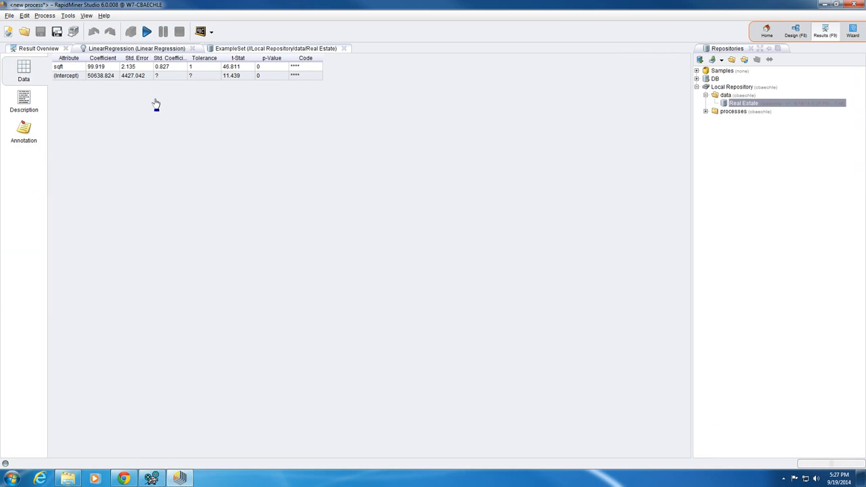
mouse_move(100, 86)
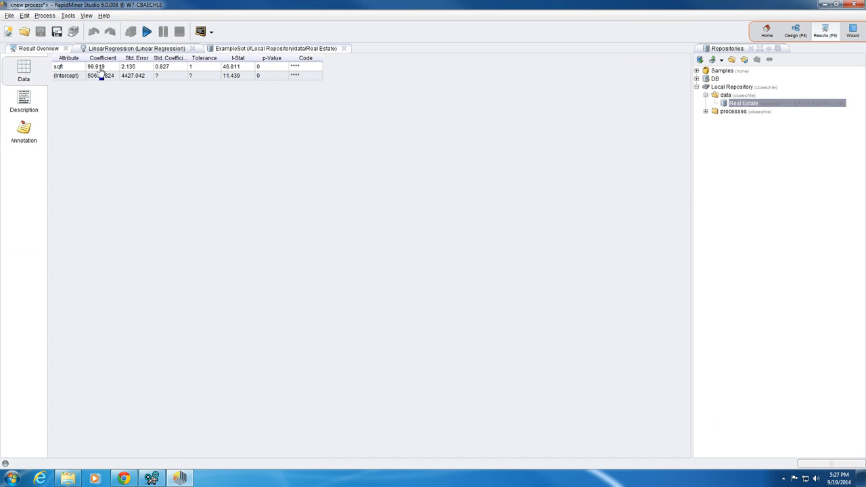
Examine the coefficients table: sqft 99.919 and intercept 50638.824
left_click(100, 68)
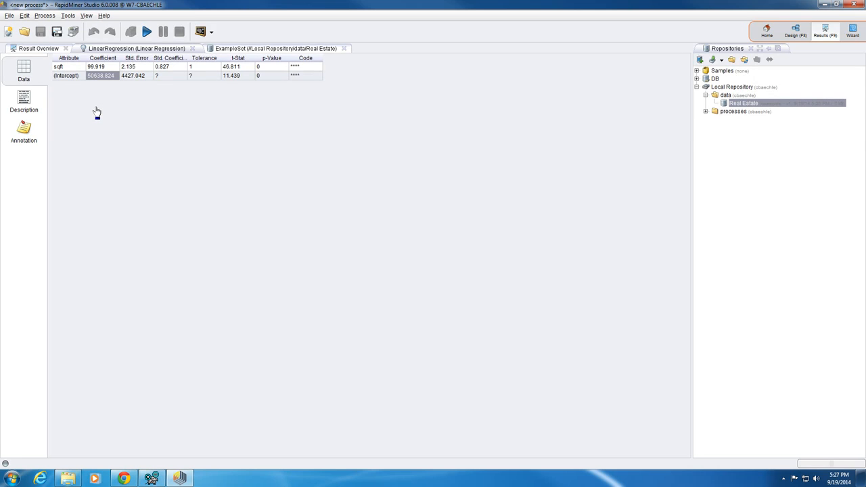
mouse_move(100, 125)
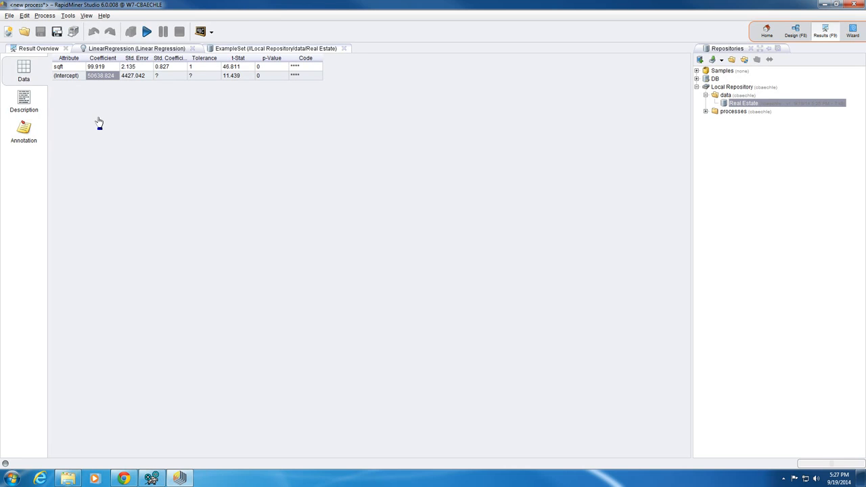
mouse_move(106, 124)
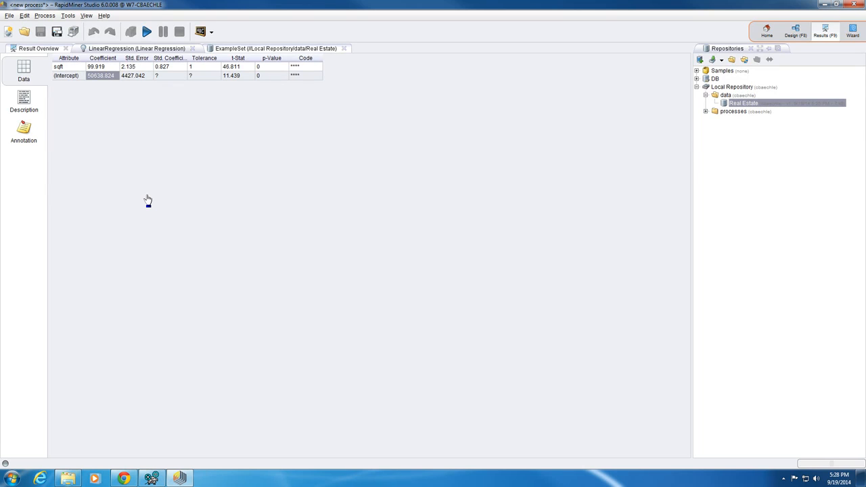
mouse_move(146, 195)
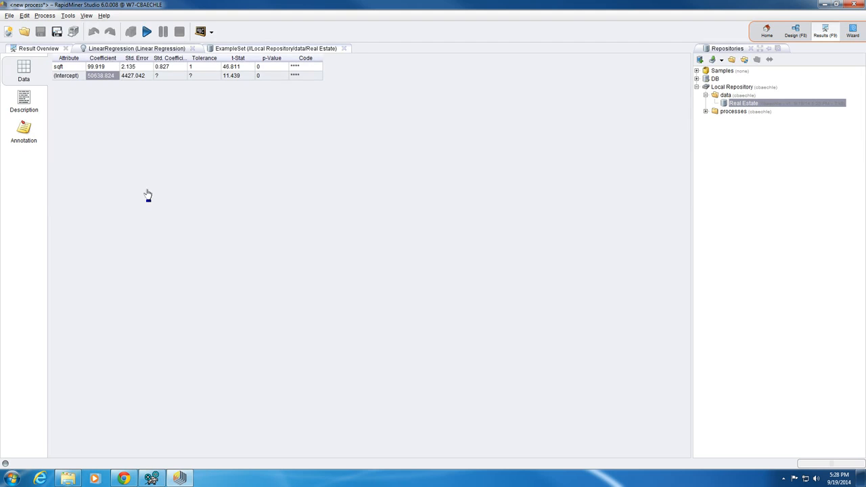
Return to the Design view and keep M5 prime as the feature selection method
left_click(103, 17)
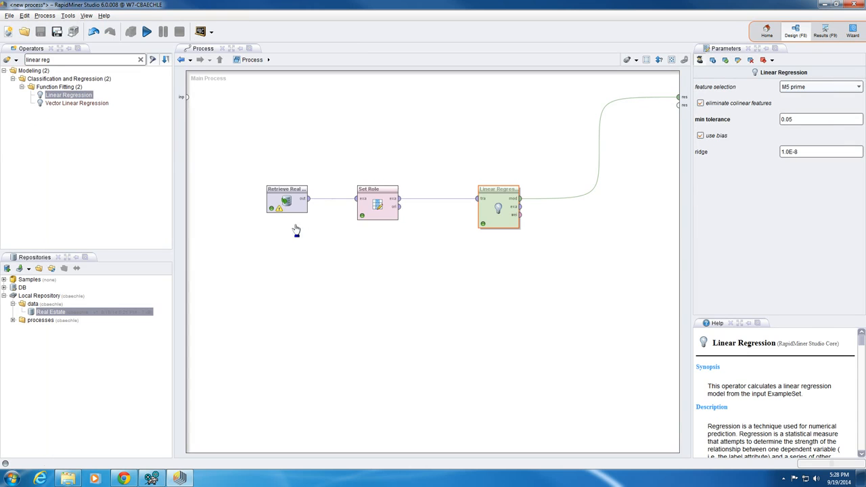
mouse_move(331, 309)
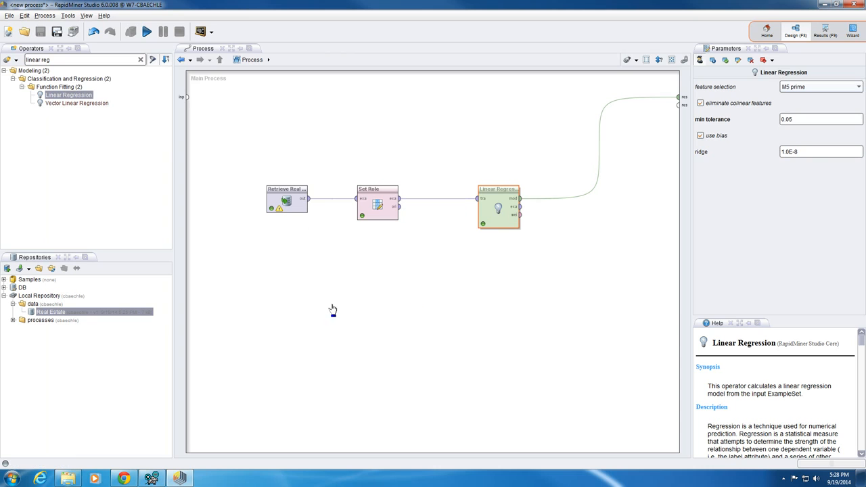
mouse_move(363, 235)
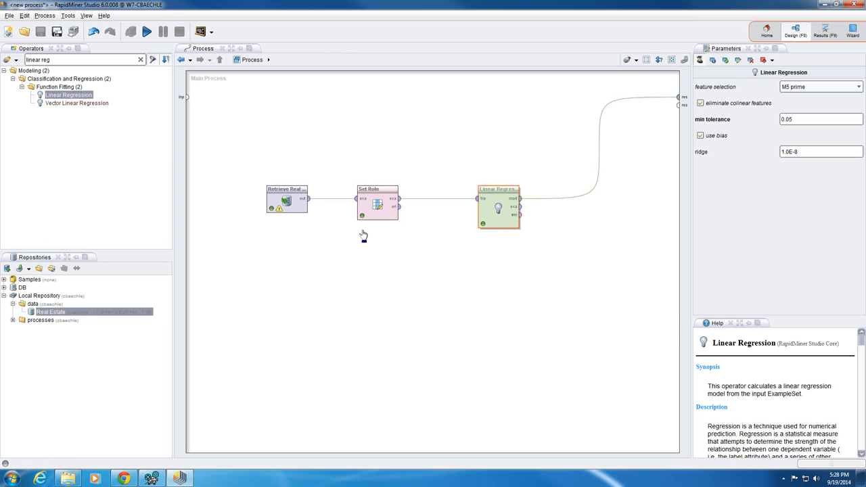
mouse_move(336, 203)
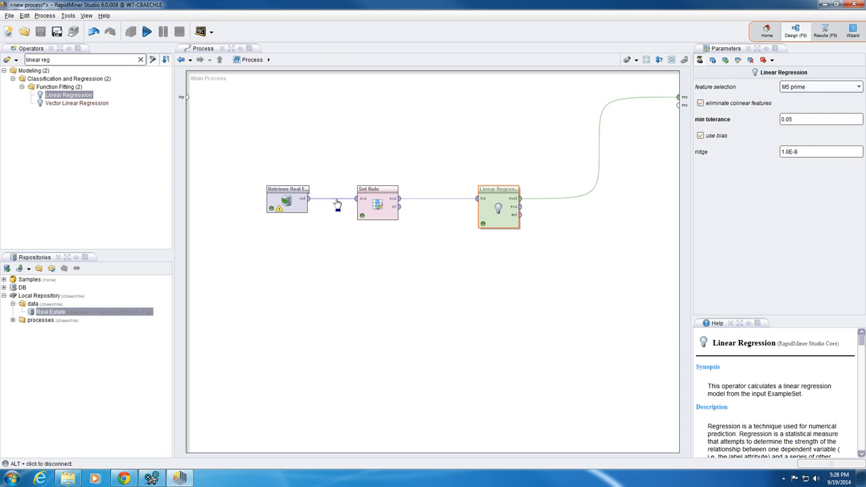
mouse_move(536, 219)
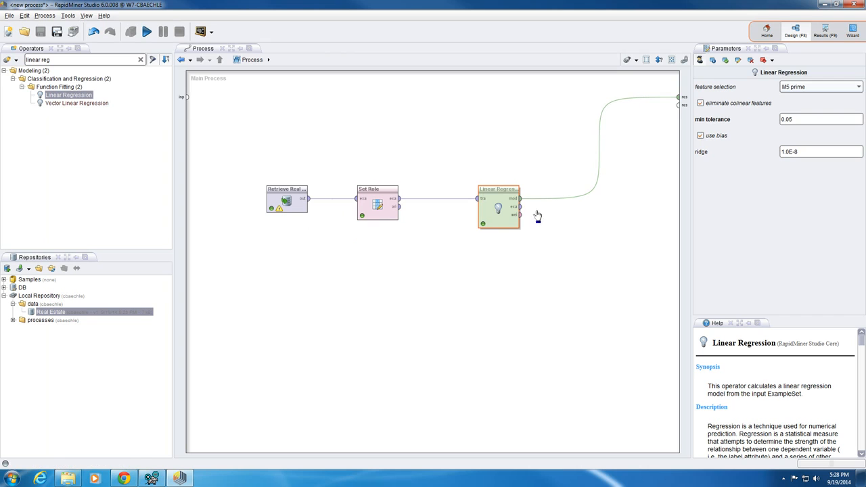
mouse_move(498, 197)
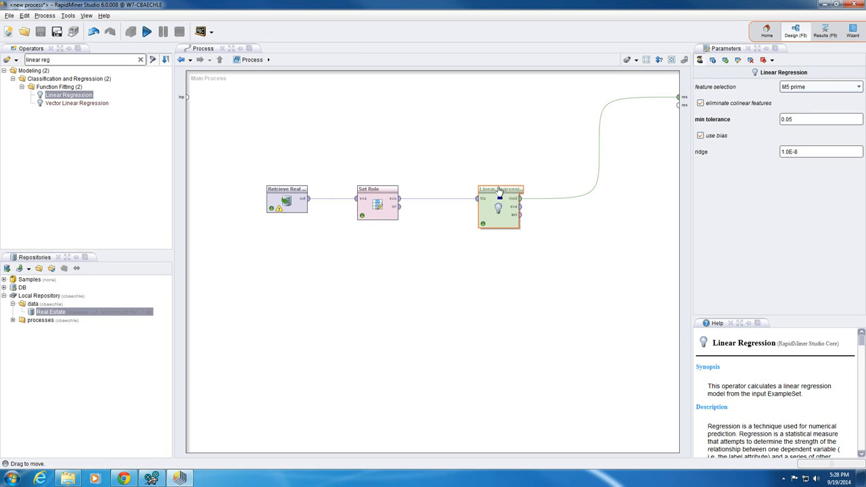
mouse_move(628, 174)
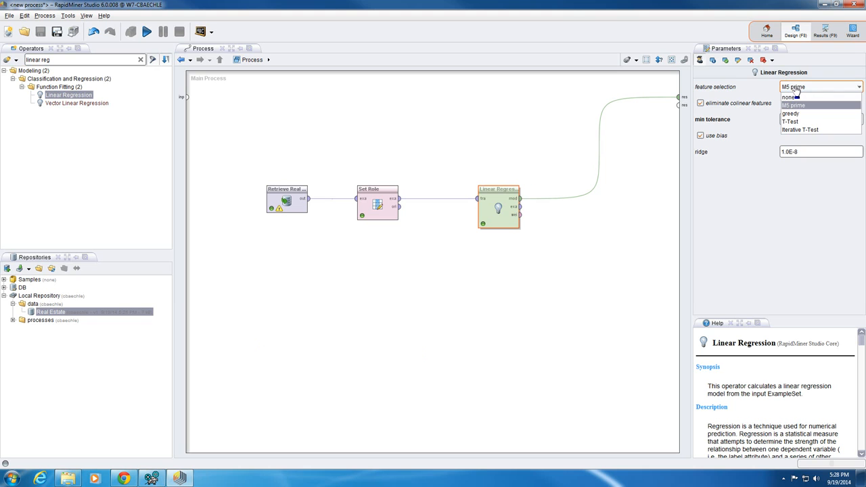
left_click(797, 106)
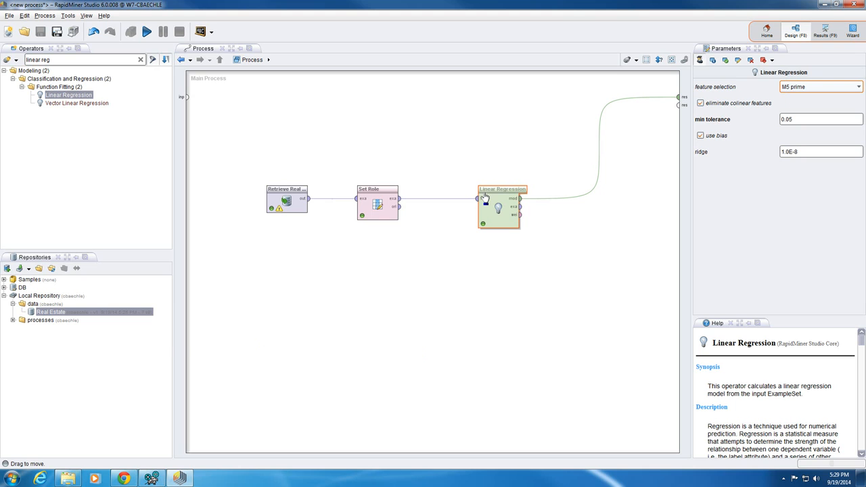
mouse_move(350, 155)
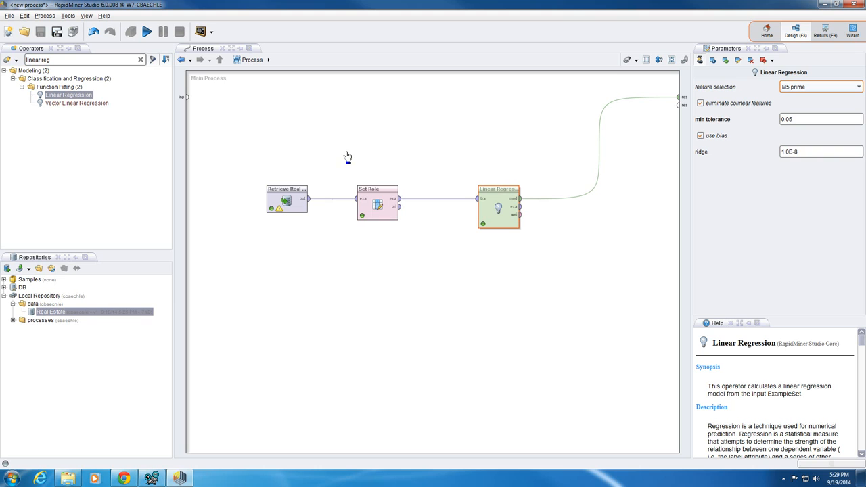
mouse_move(347, 157)
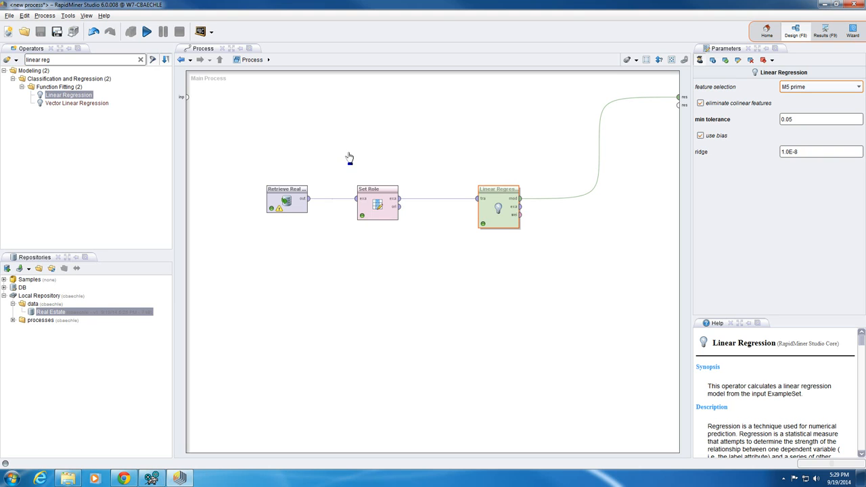